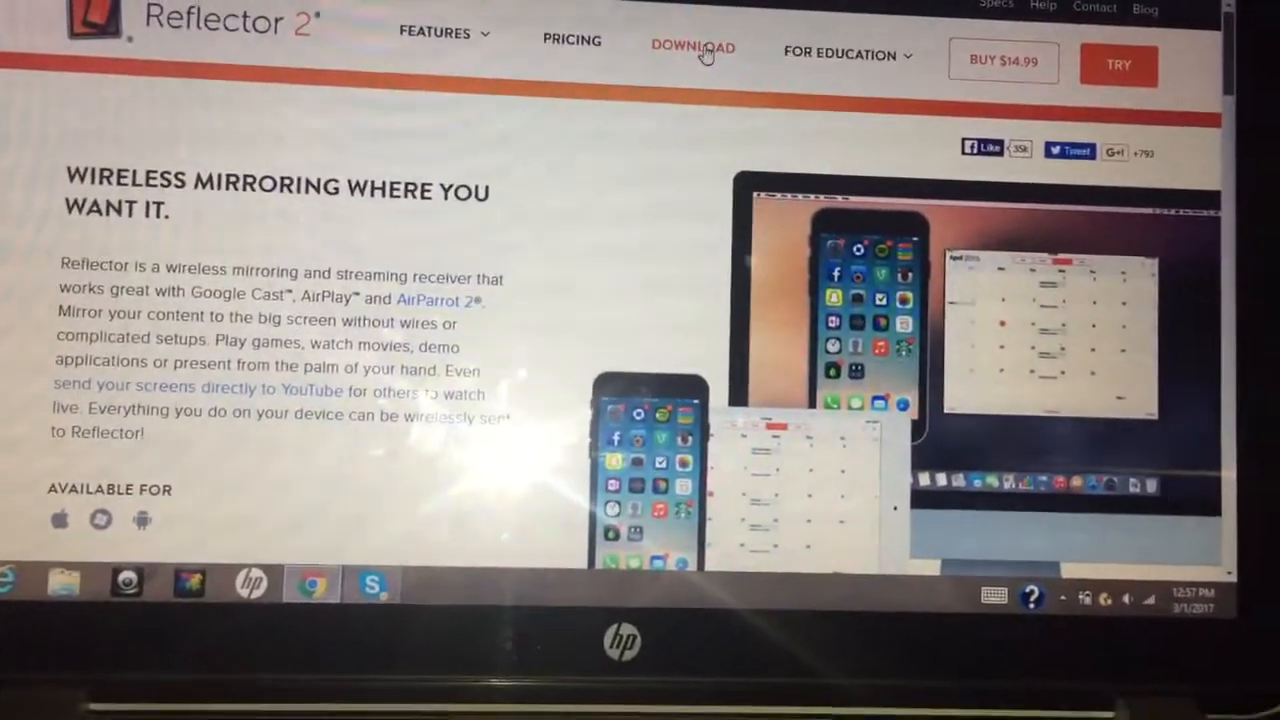
- Open the Reflector 2 download page and expand the Windows Download dropdown for 32-bit and 64-bit
click(692, 47)
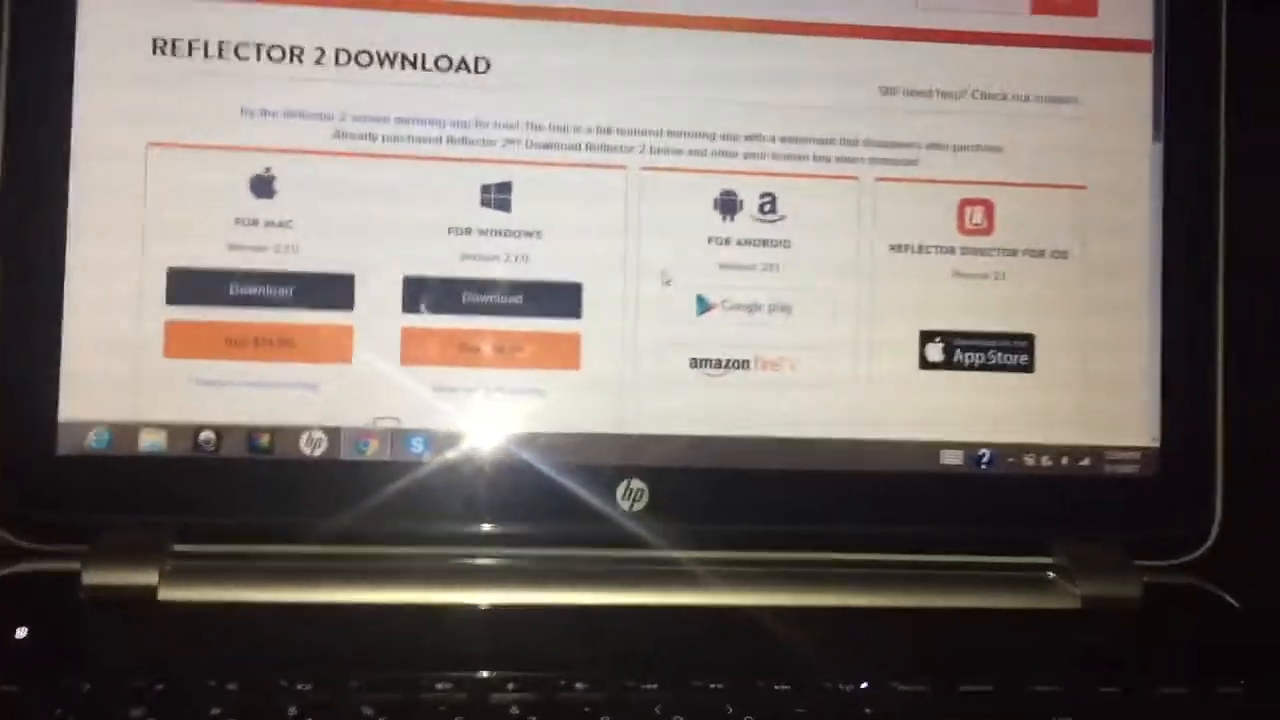
click(503, 259)
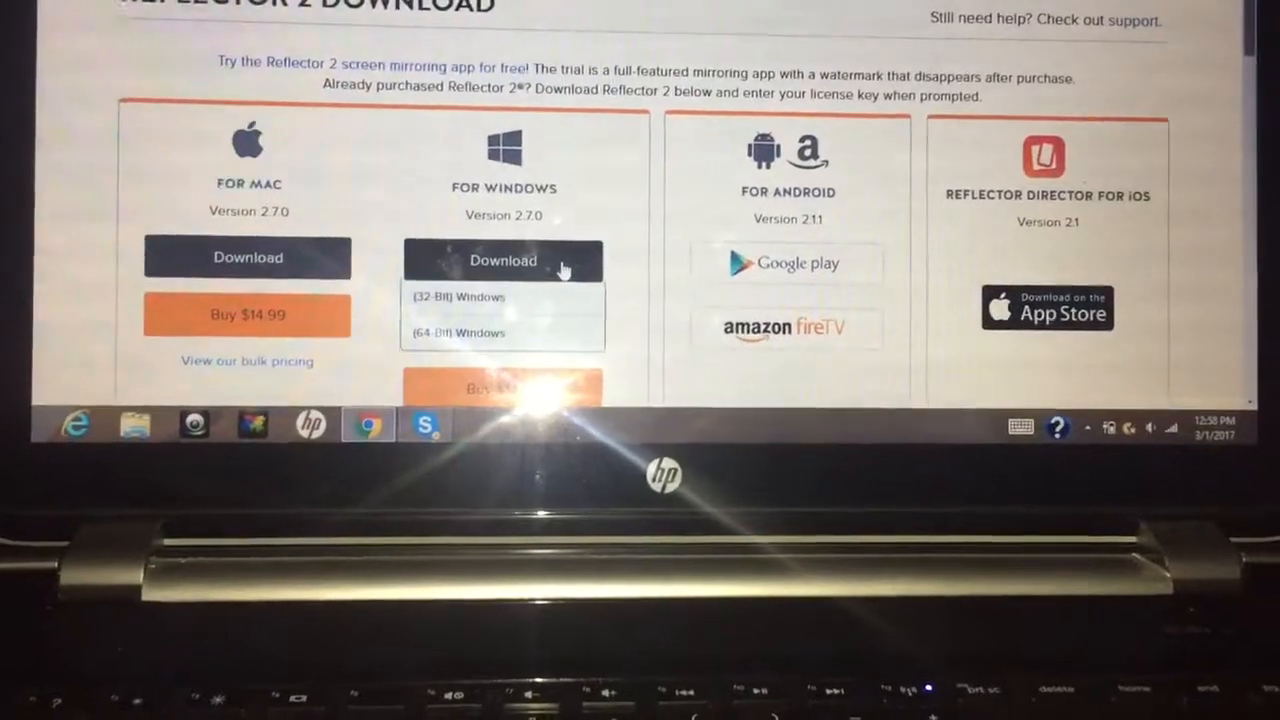